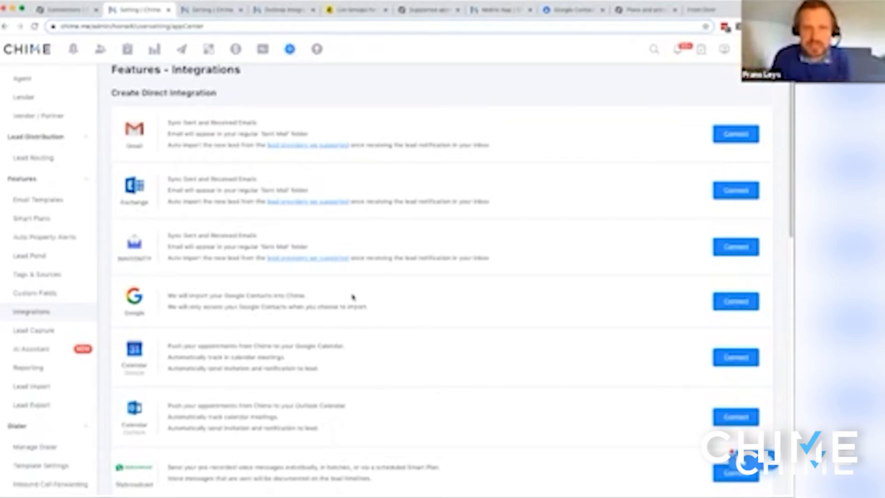
- Switch to the PieSync browser tab holding the Google Contacts–Chime connection
left_click(62, 9)
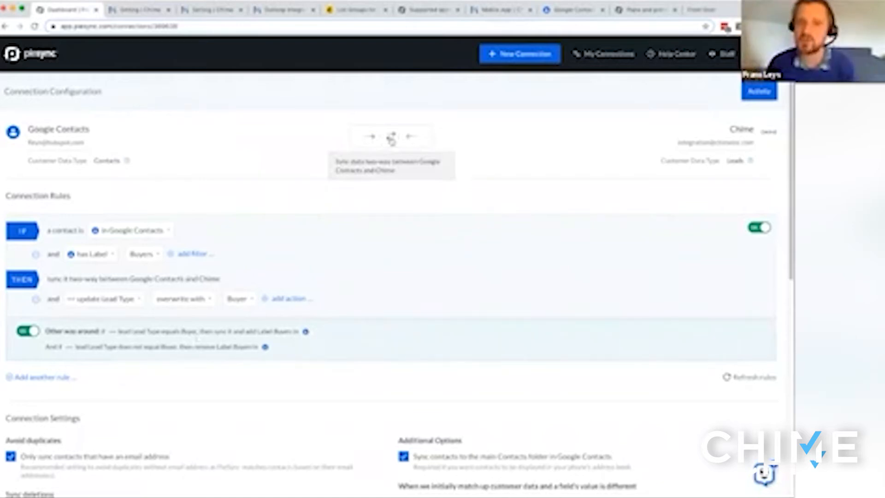
left_click(413, 136)
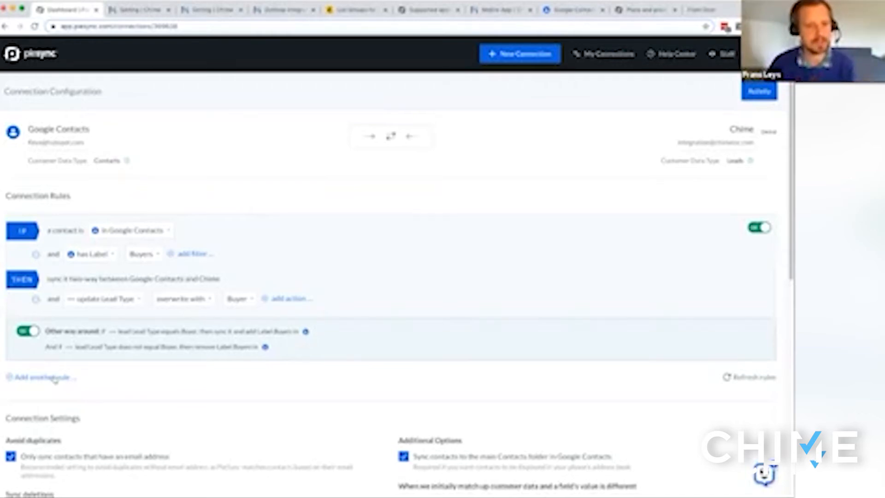
- Add a rule for contacts with label Business, then start a third blank rule
left_click(44, 377)
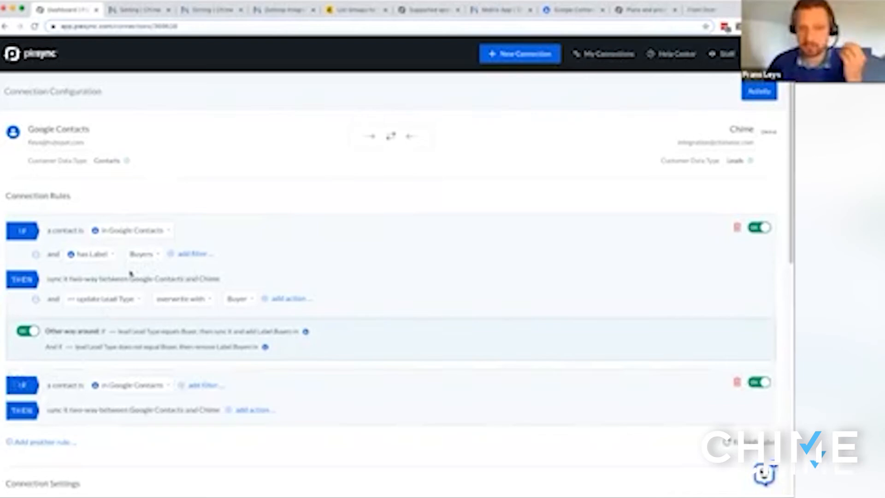
scroll("down", 3)
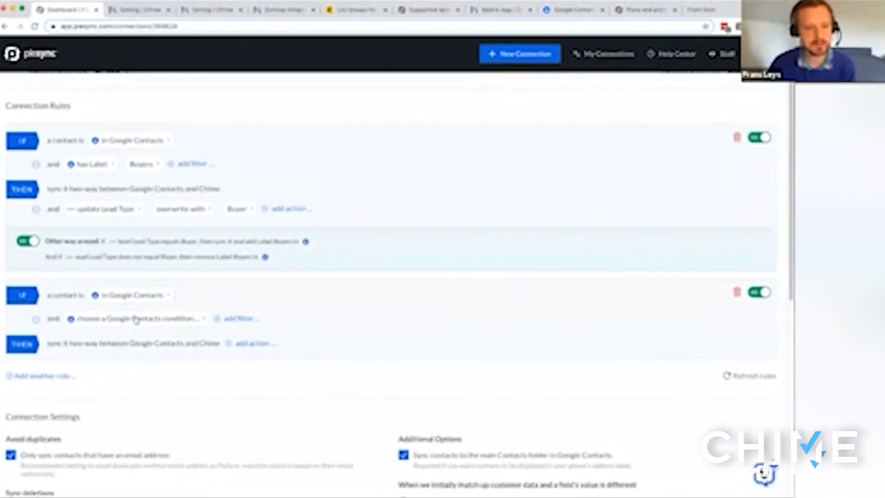
left_click(136, 318)
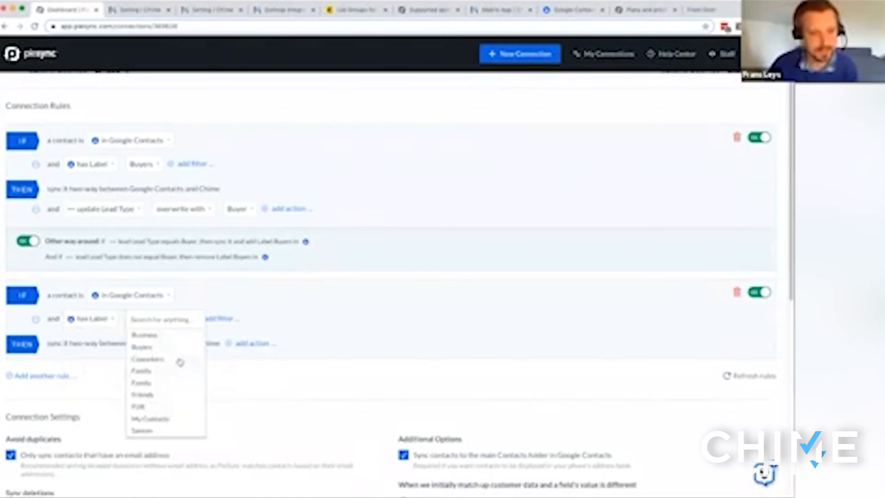
left_click(145, 334)
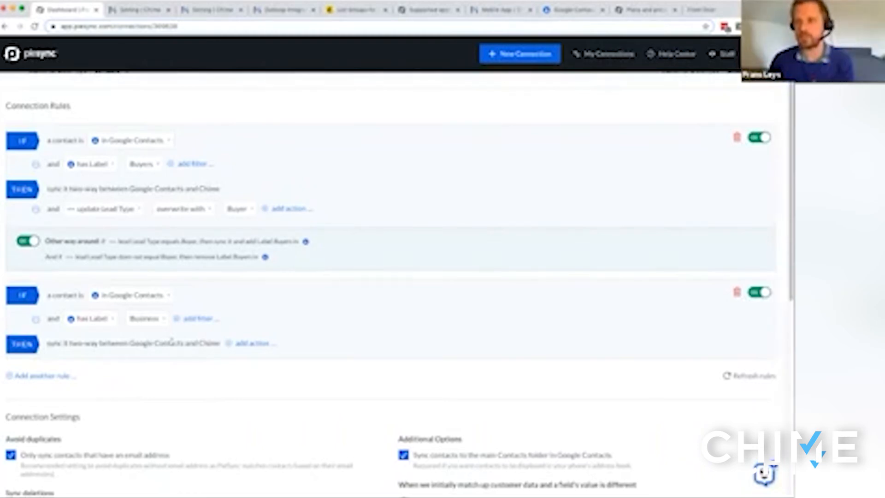
left_click(43, 376)
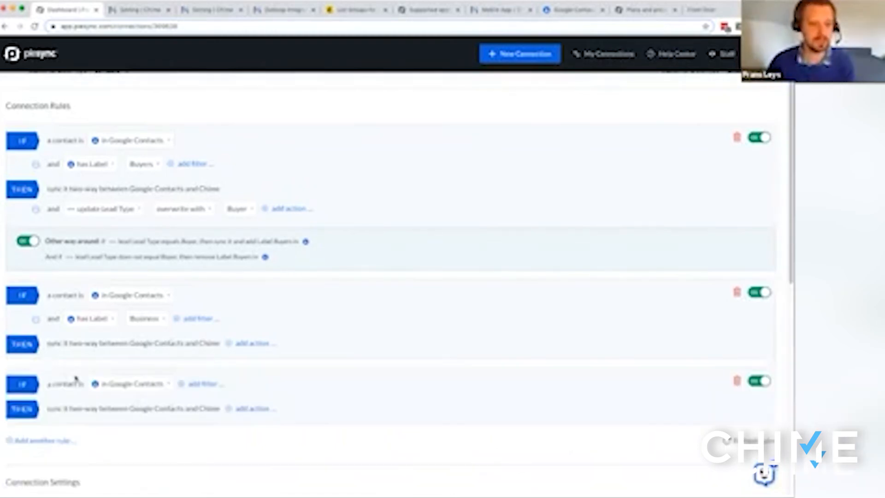
- Scroll past the third Chime-leads rule down to Connection Settings
scroll("down", 3)
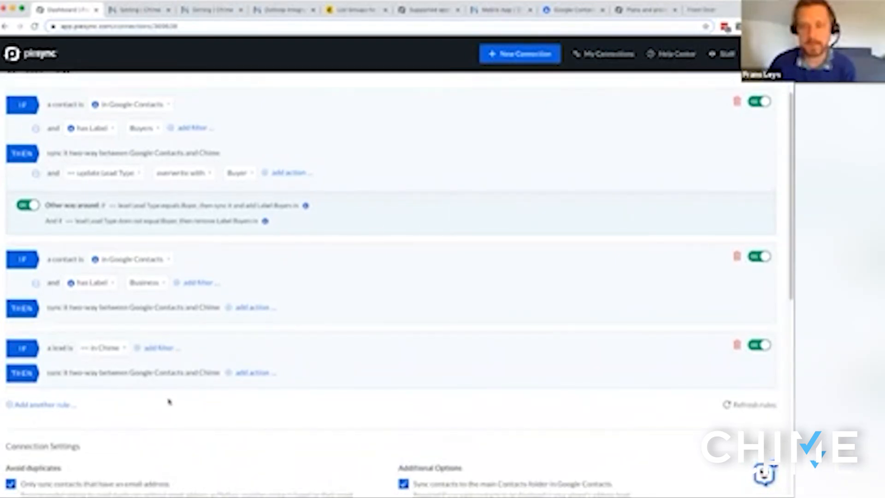
scroll("down", 3)
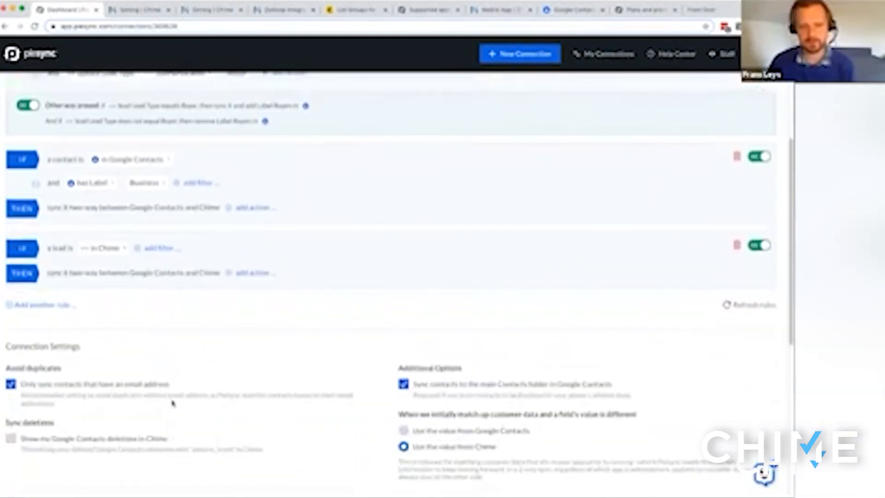